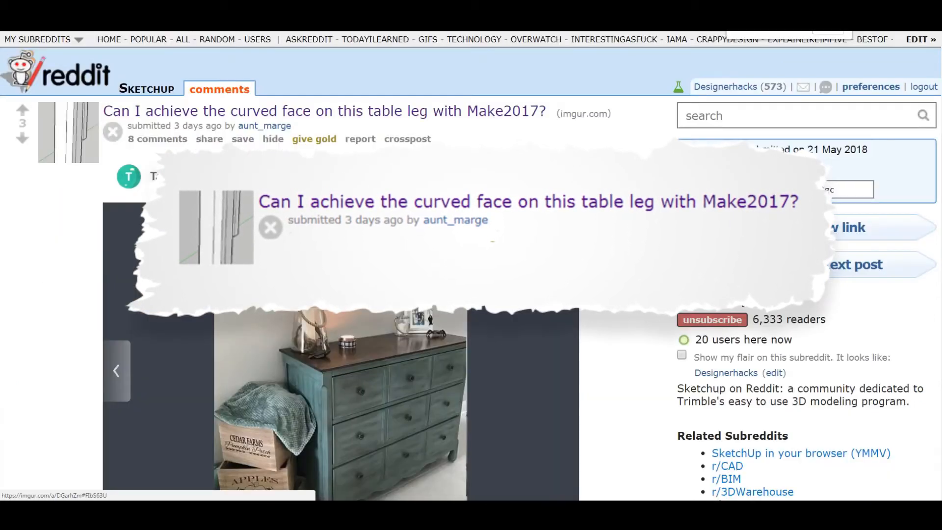
# Scroll through the table-leg question and view both gallery images, returning to the dresser photo
pyautogui.scroll(-3)
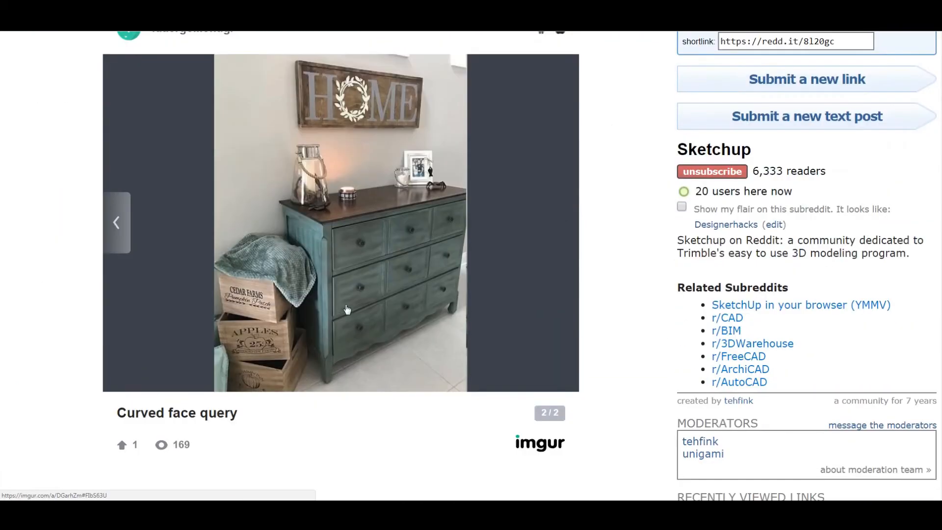
pyautogui.click(117, 222)
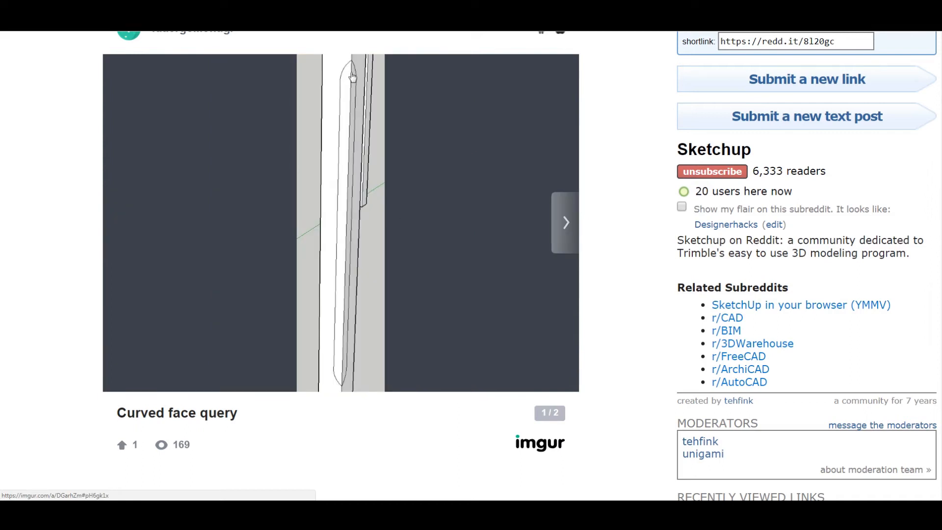
pyautogui.moveTo(440, 373)
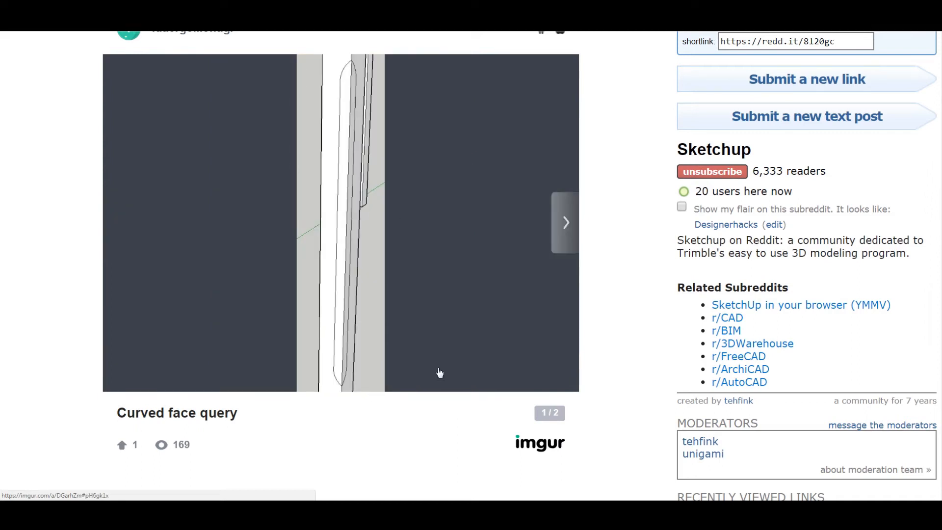
pyautogui.click(564, 223)
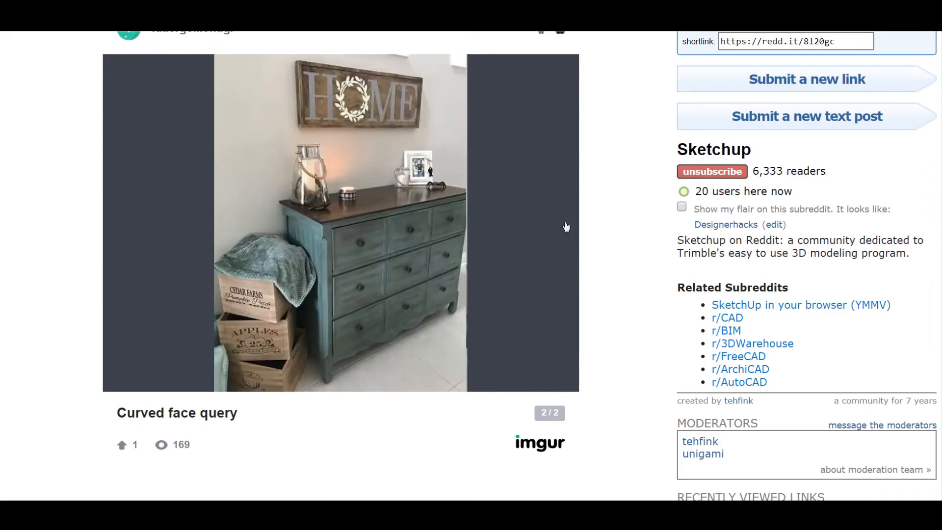
pyautogui.scroll(-3)
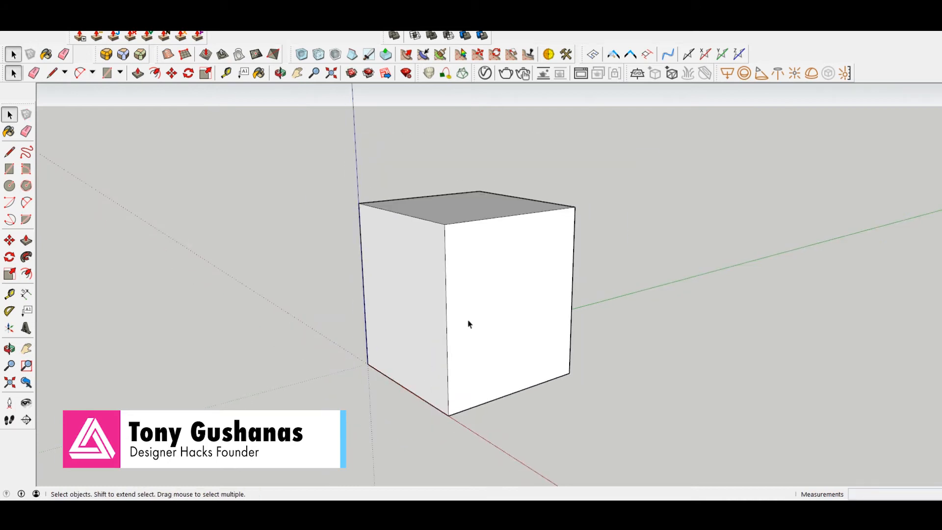
# Draw an arc from the corner edge onto the front face, then a vertical line down to the bottom edge
pyautogui.click(26, 202)
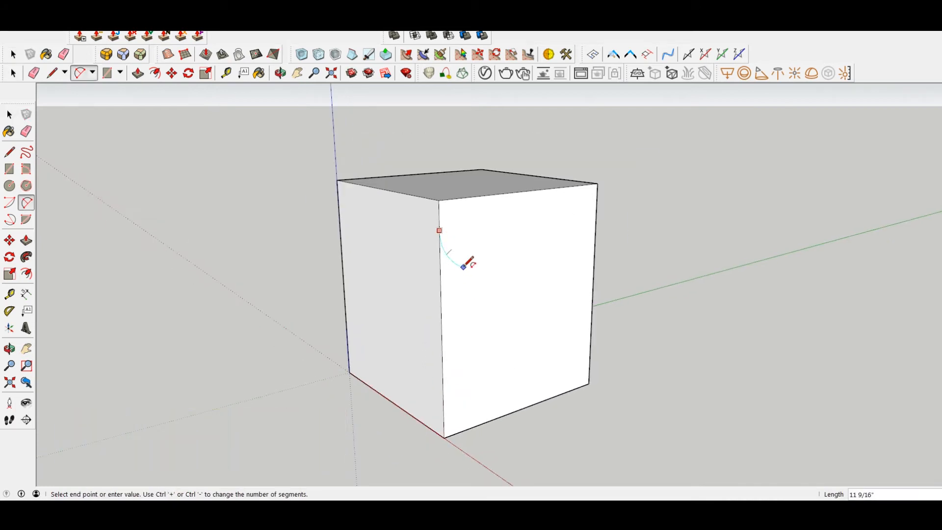
pyautogui.click(462, 266)
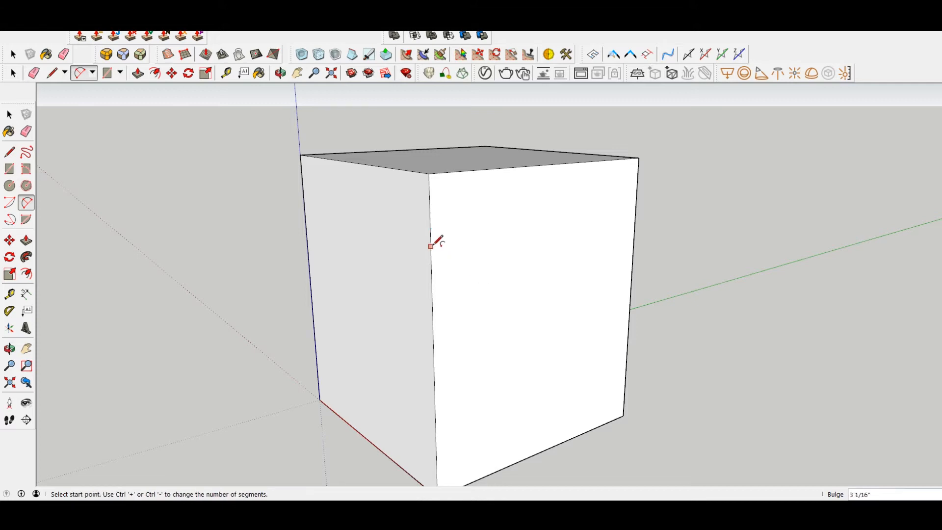
pyautogui.click(431, 245)
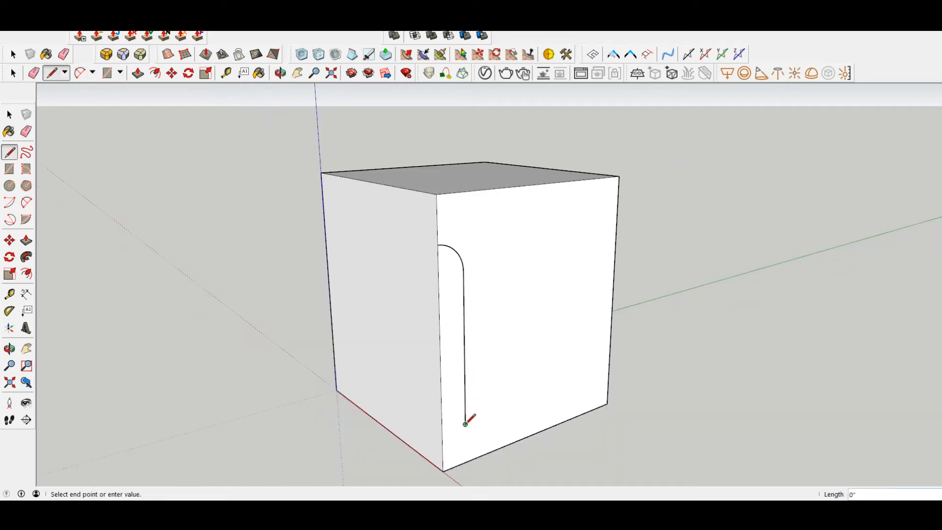
pyautogui.scroll(3)
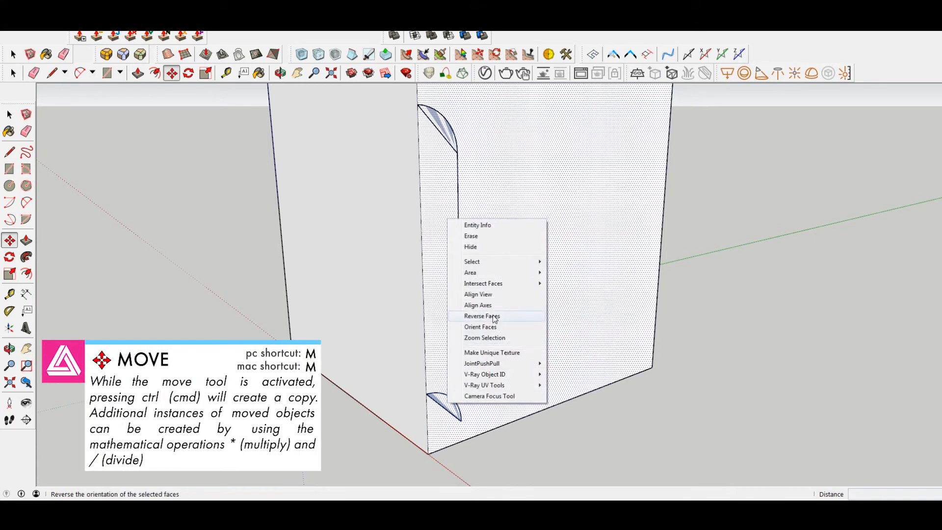
# Reverse the pill profile's faces and make the pill-shaped face into a group
pyautogui.click(482, 316)
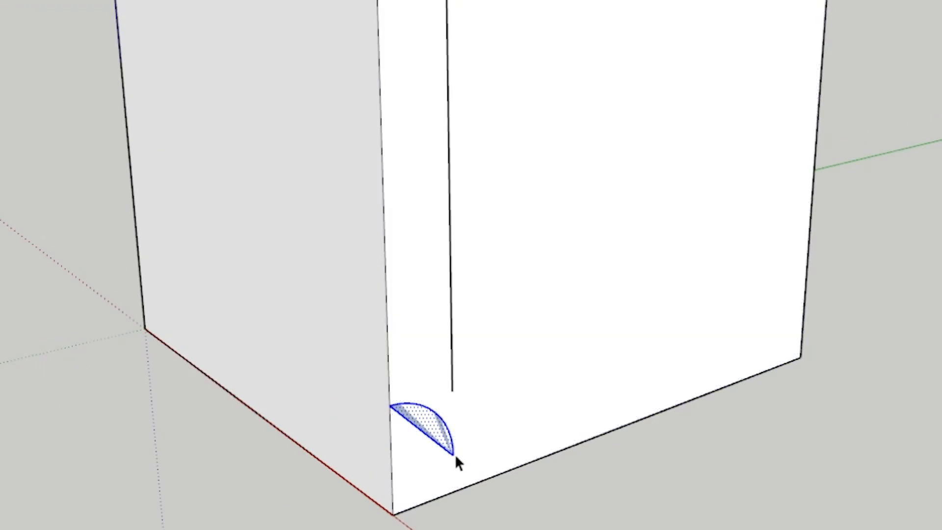
pyautogui.rightClick(456, 462)
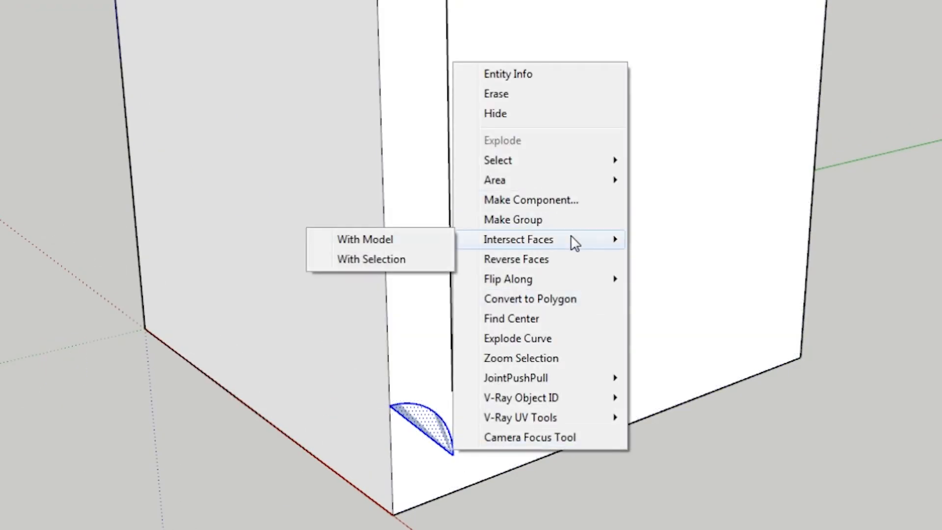
pyautogui.moveTo(439, 239)
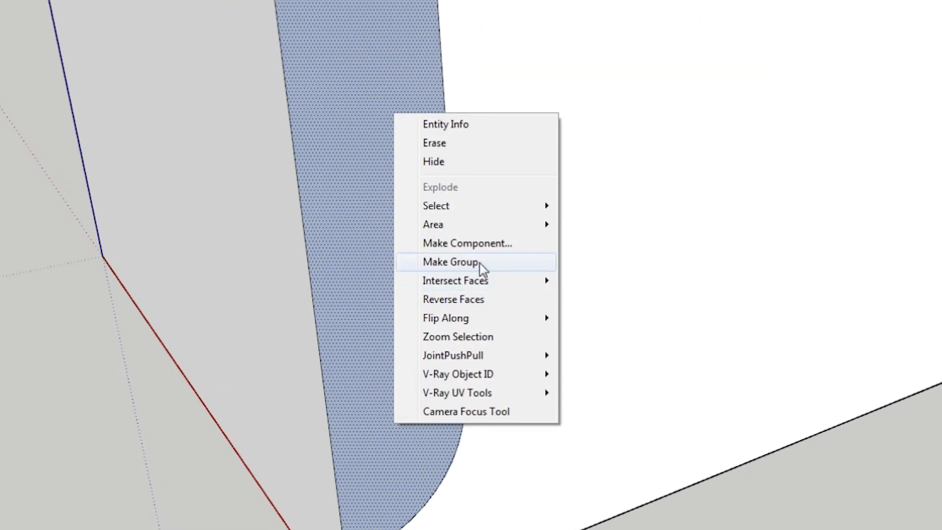
pyautogui.click(451, 260)
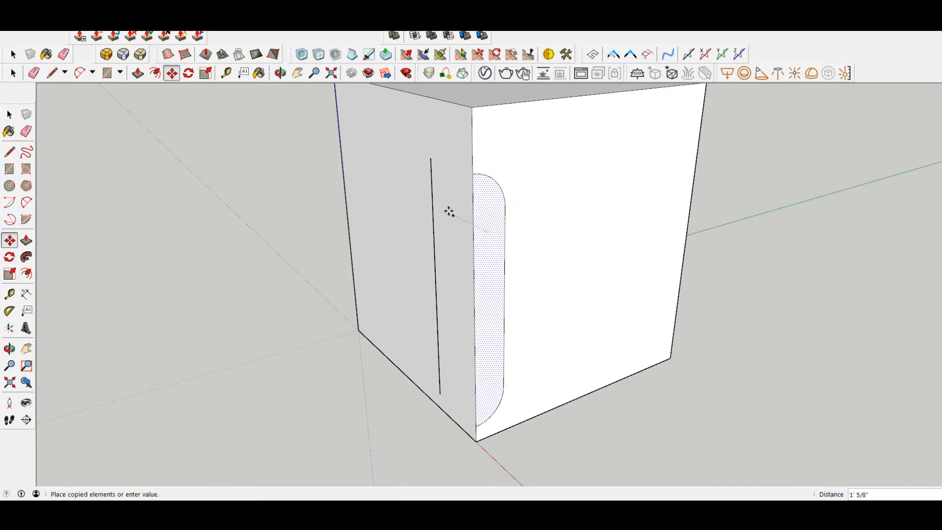
# Place the copied pill group straddling the box's vertical corner edge
pyautogui.rightClick(441, 246)
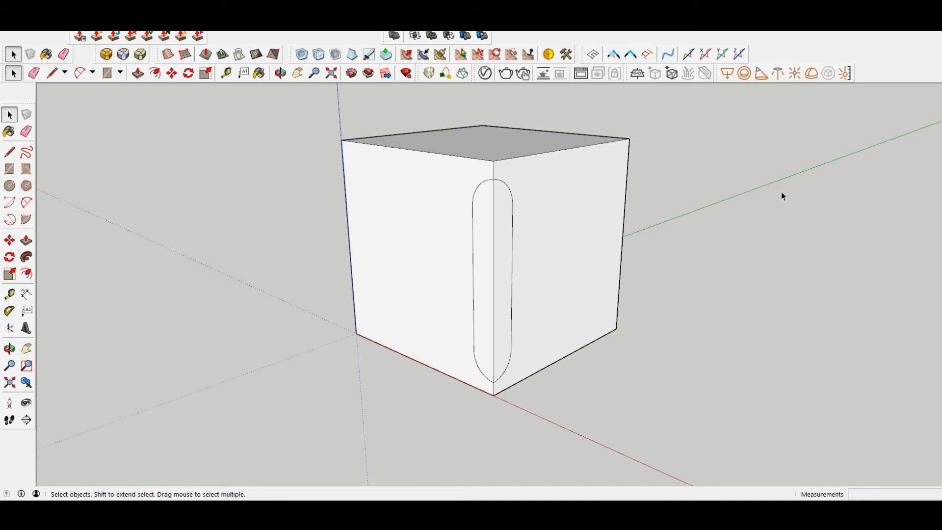
pyautogui.moveTo(773, 186)
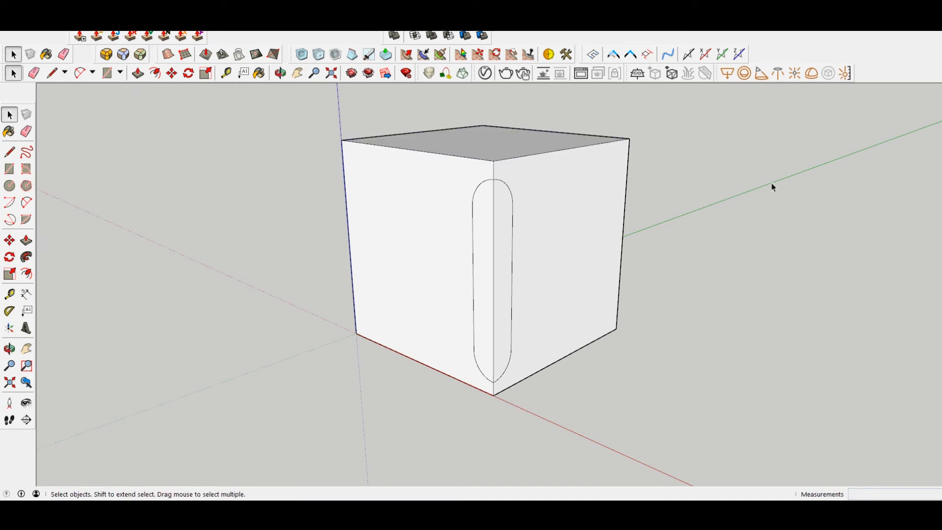
pyautogui.moveTo(684, 395)
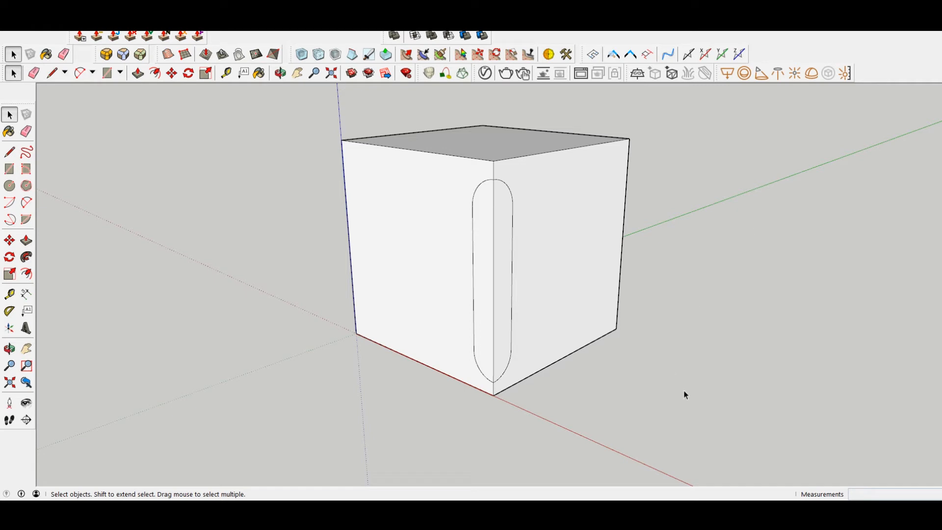
pyautogui.moveTo(403, 175)
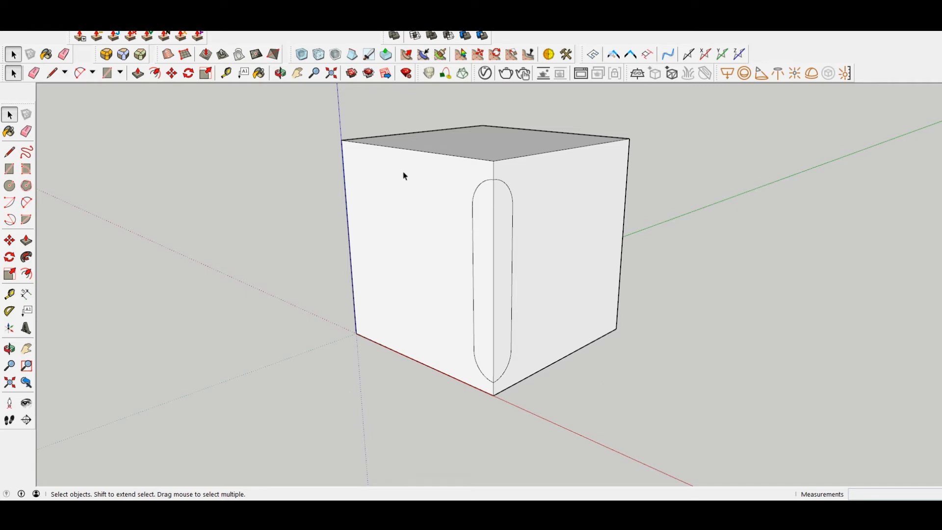
pyautogui.moveTo(682, 184)
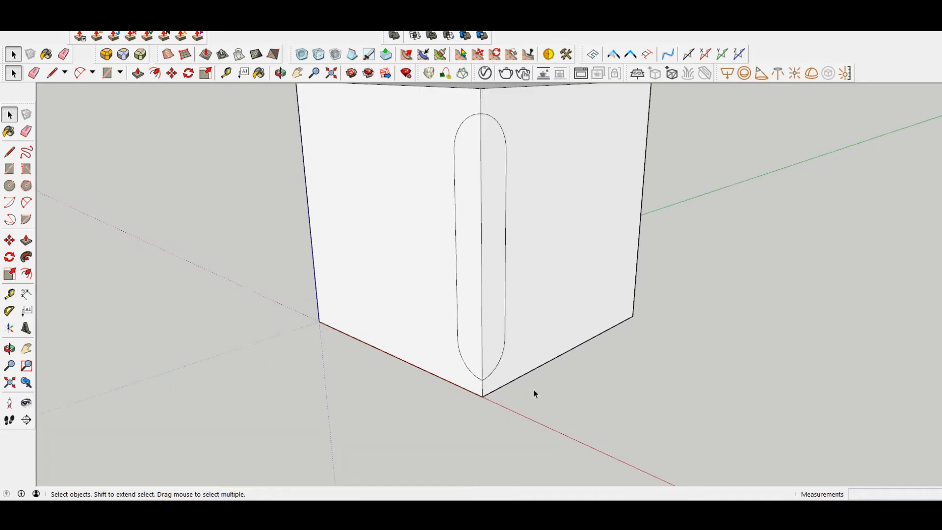
pyautogui.moveTo(506, 377)
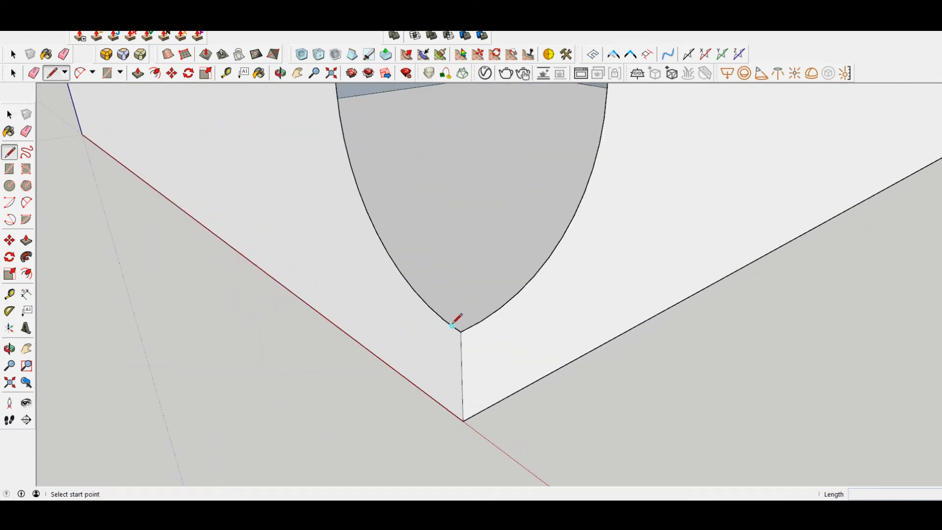
# Draw edges from the arc centre across the groove's curved lower end to create its faces
pyautogui.click(451, 326)
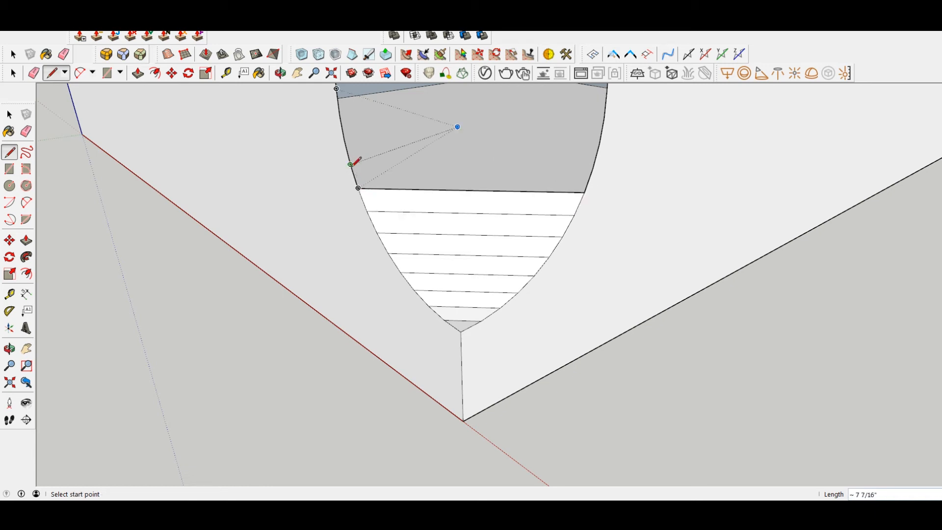
pyautogui.click(357, 188)
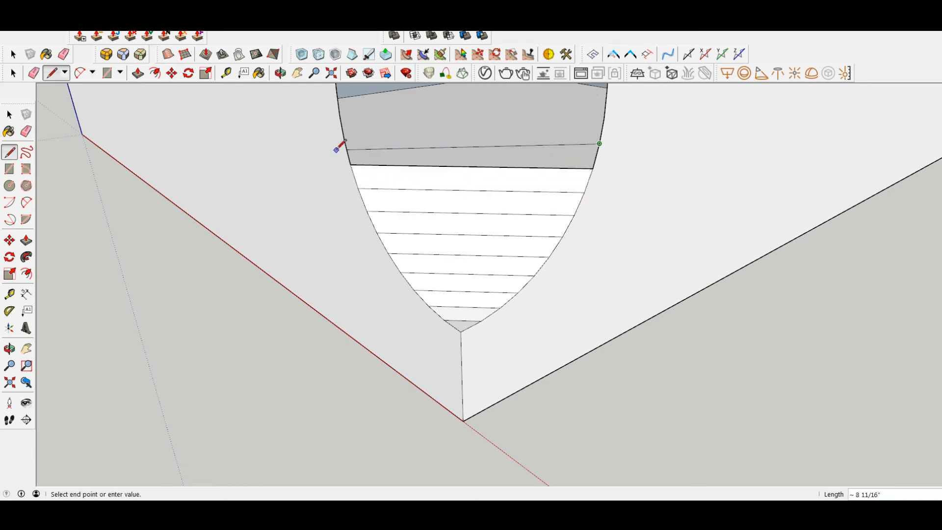
pyautogui.click(335, 149)
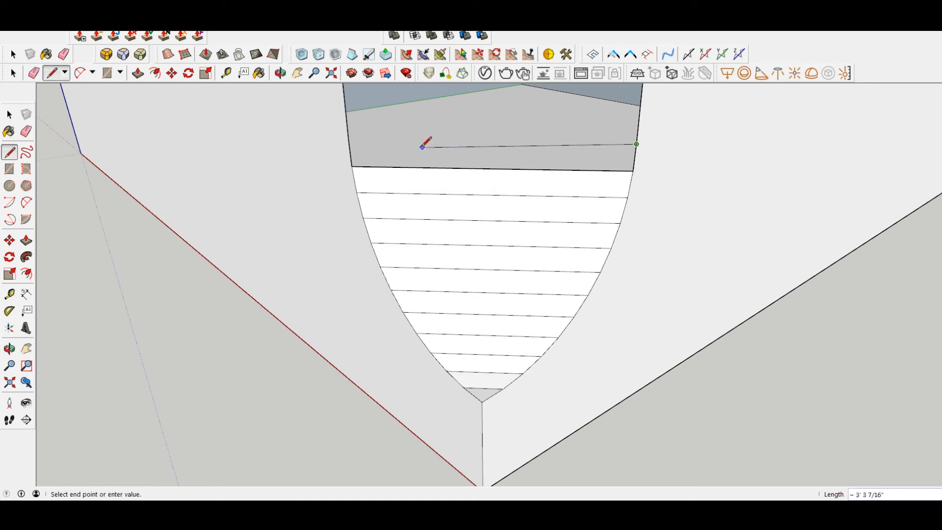
pyautogui.click(635, 144)
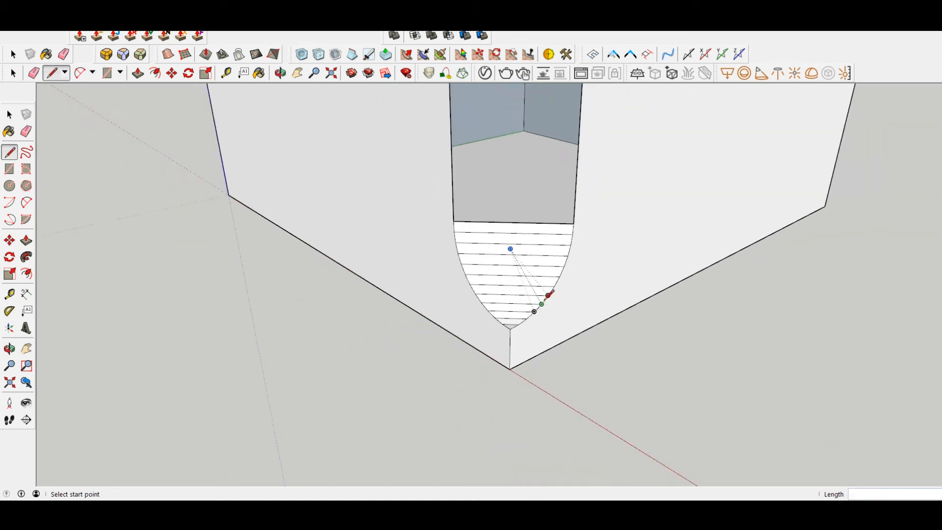
pyautogui.click(63, 55)
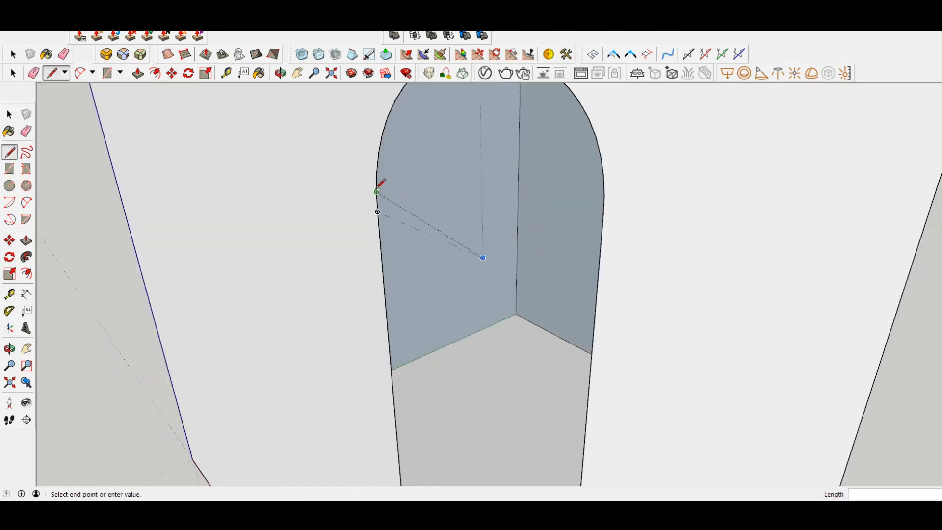
pyautogui.click(603, 198)
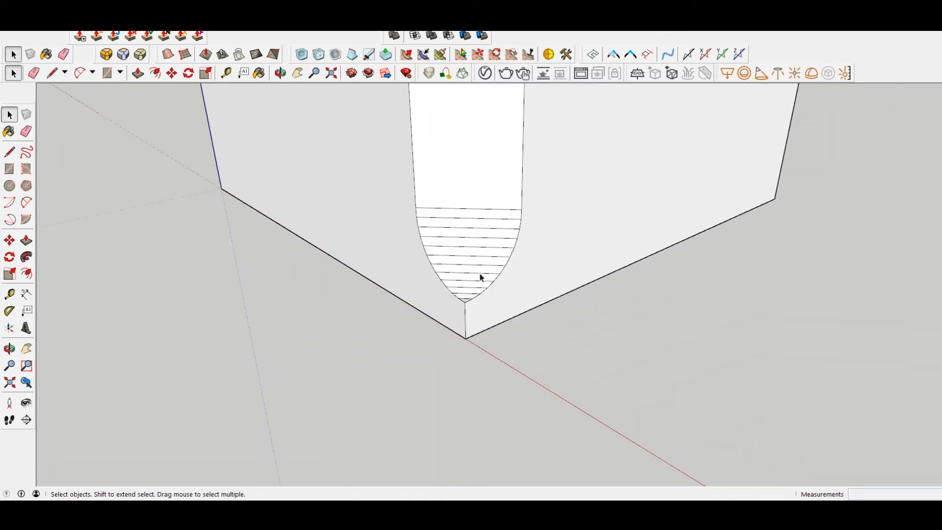
# Smooth away the facet lines across the groove bottom with the Eraser
pyautogui.click(63, 55)
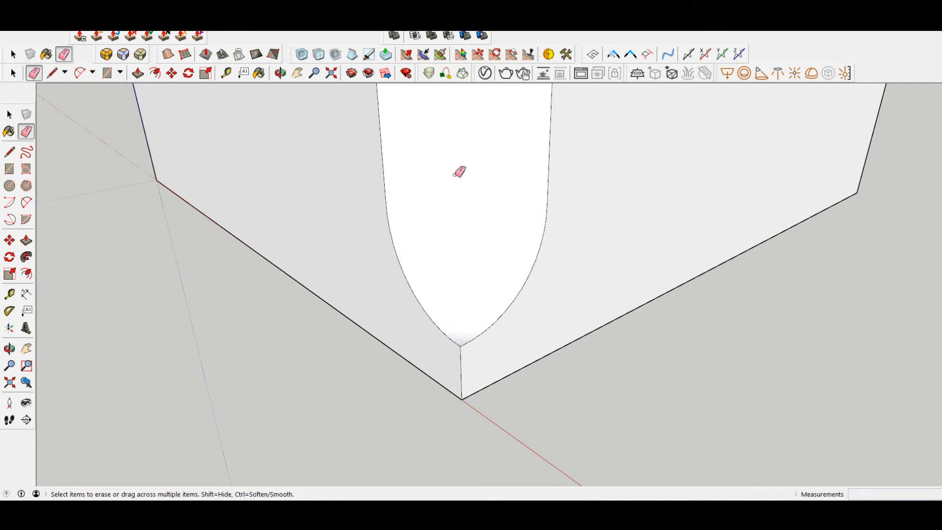
pyautogui.click(12, 53)
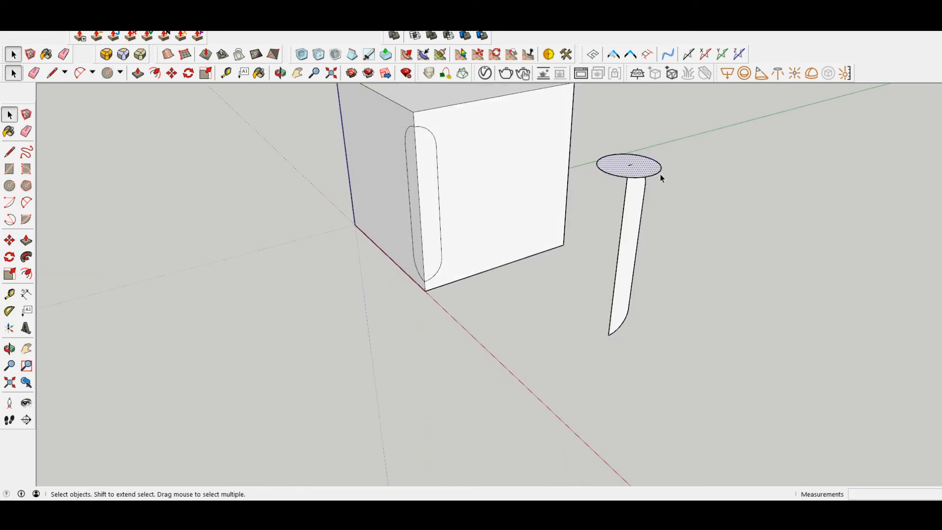
# Form the capsule solid with Follow Me from the circle and profile
pyautogui.click(628, 267)
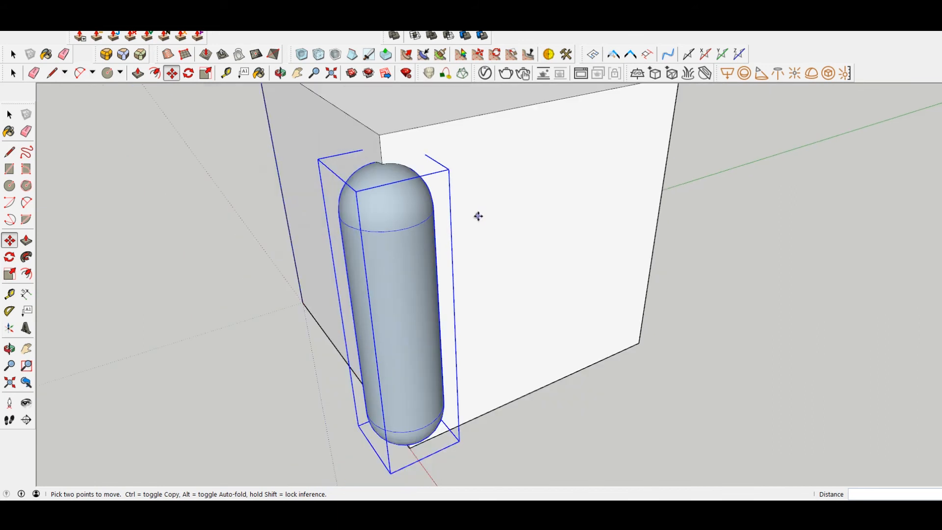
# Settle the capsule group onto the box's vertical corner edge
pyautogui.rightClick(478, 216)
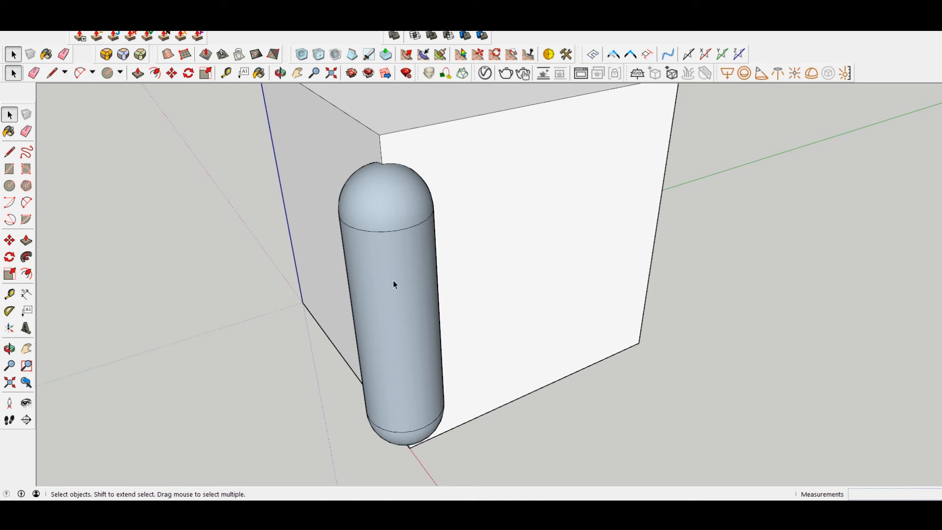
pyautogui.moveTo(431, 36)
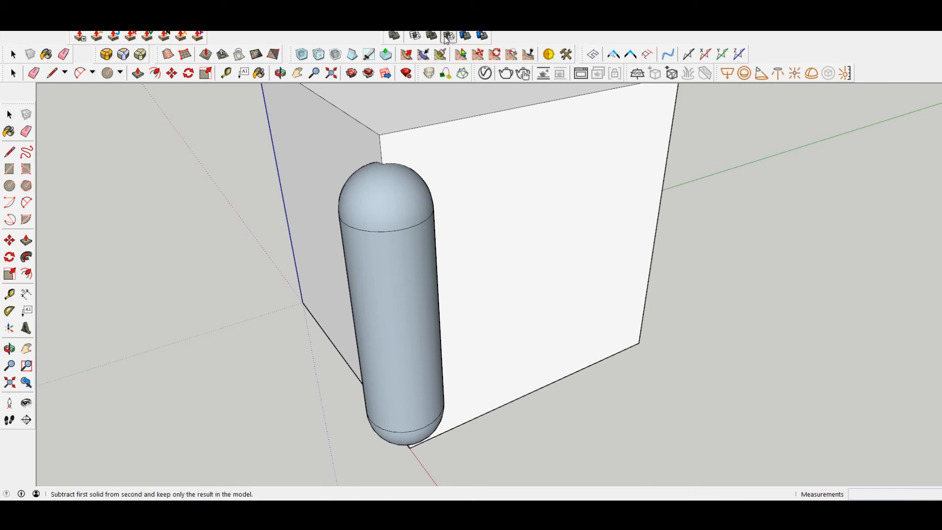
# Subtract the capsule from the box and reverse the groove's inner faces so they face outward
pyautogui.click(390, 271)
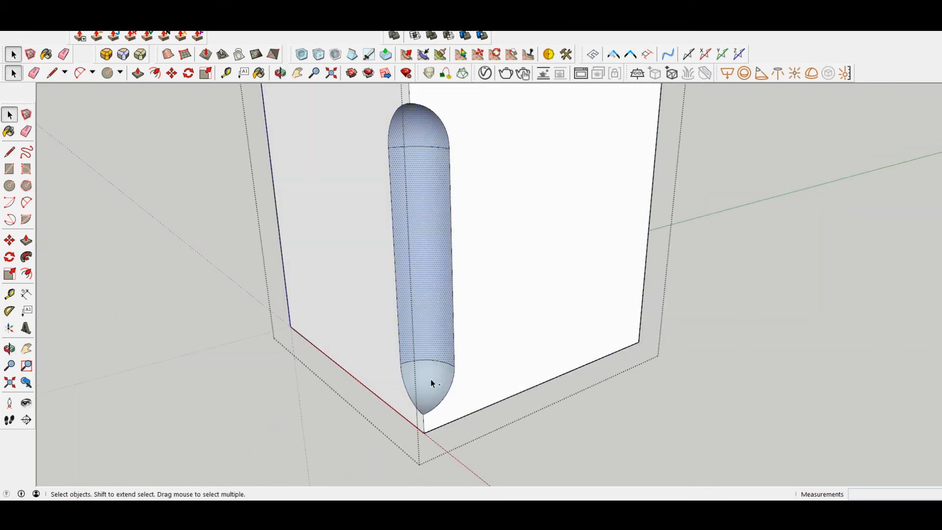
pyautogui.rightClick(431, 384)
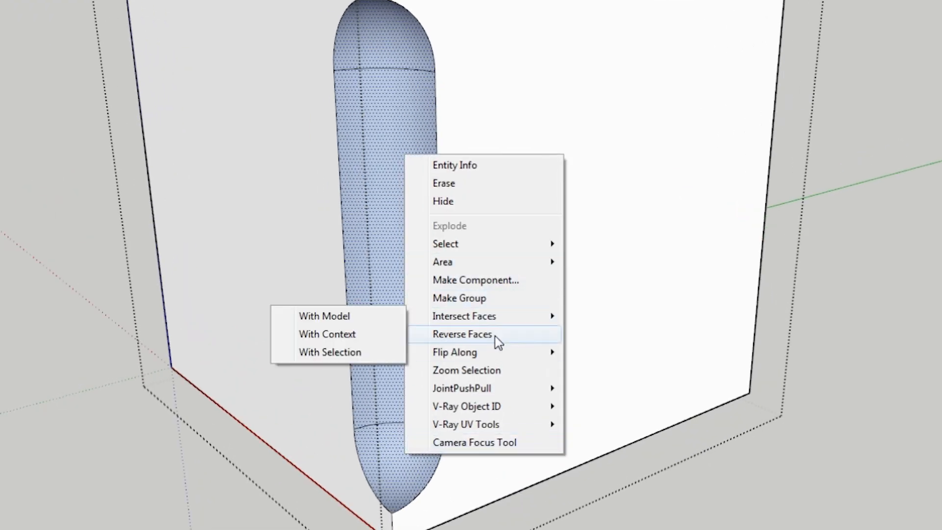
pyautogui.click(461, 334)
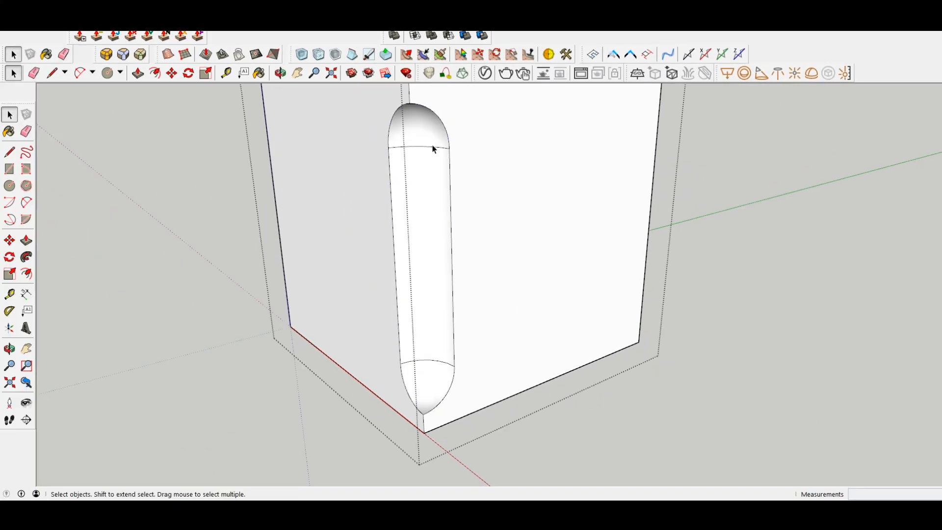
pyautogui.click(64, 55)
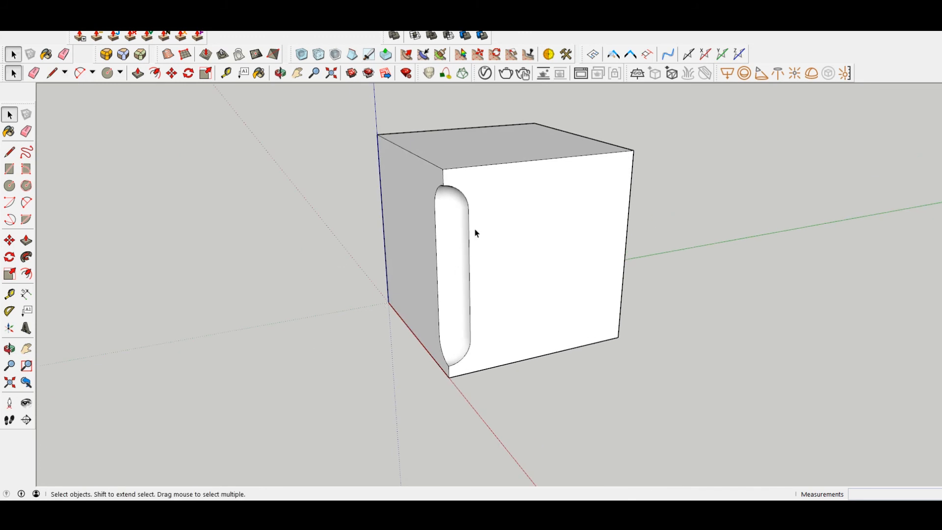
pyautogui.moveTo(477, 162)
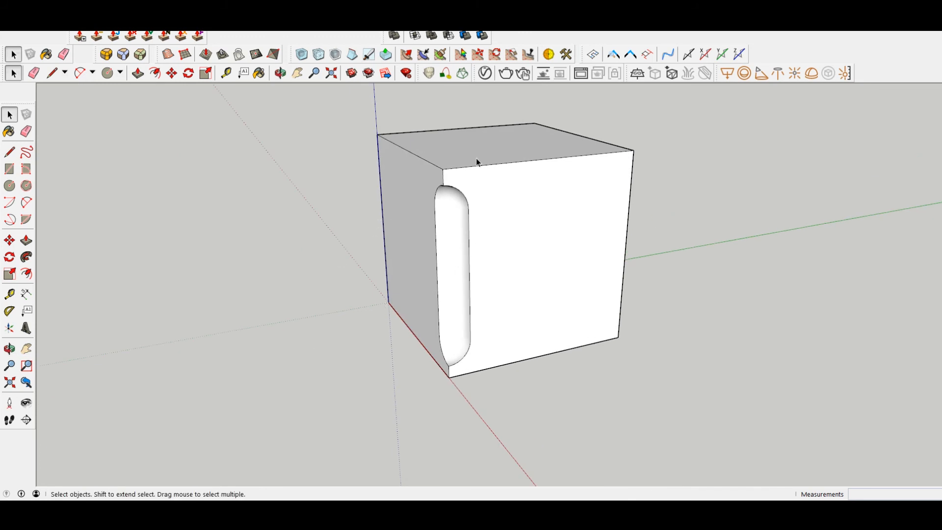
pyautogui.moveTo(547, 54)
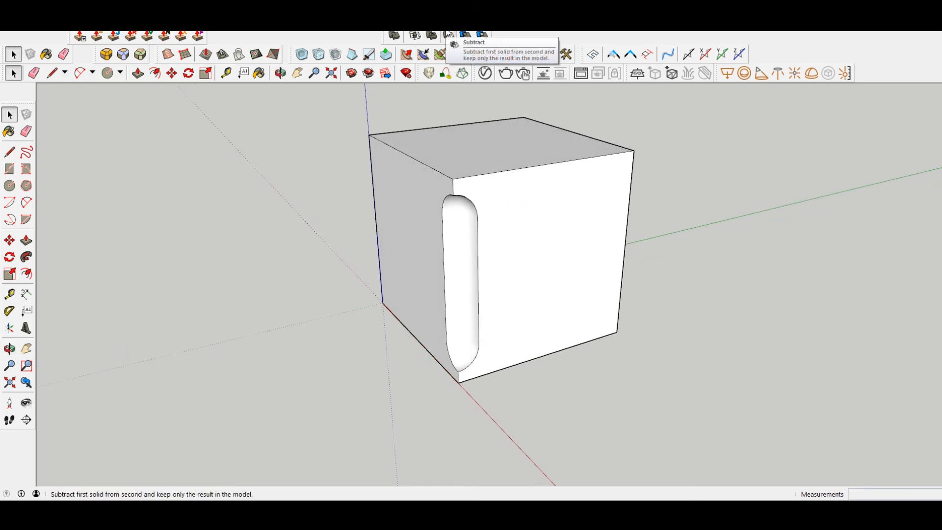
# Start another subtraction on the grooved box, restore the capsule and enter its group for editing
pyautogui.click(520, 151)
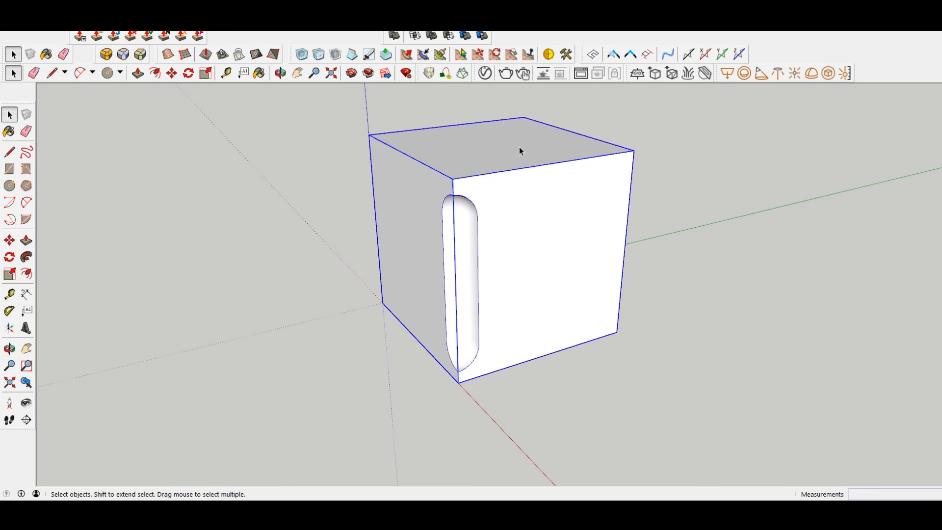
pyautogui.click(781, 191)
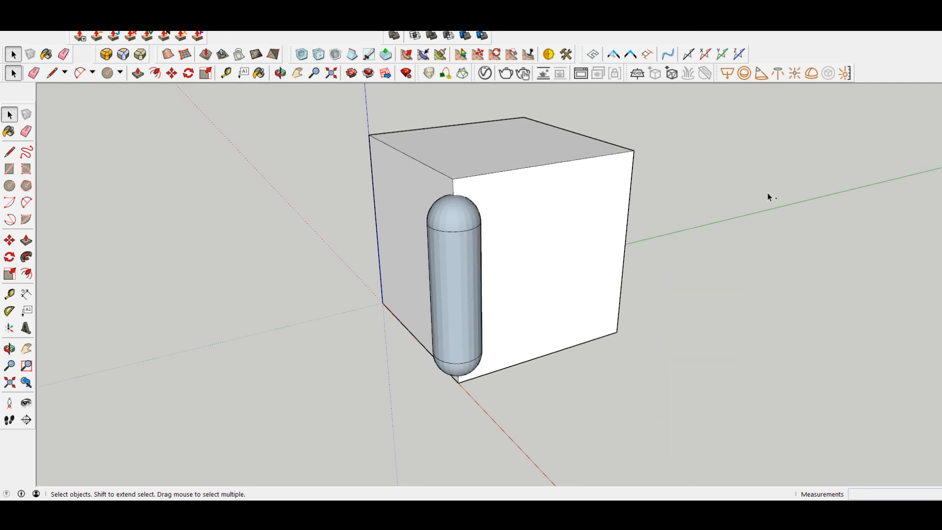
pyautogui.click(456, 271)
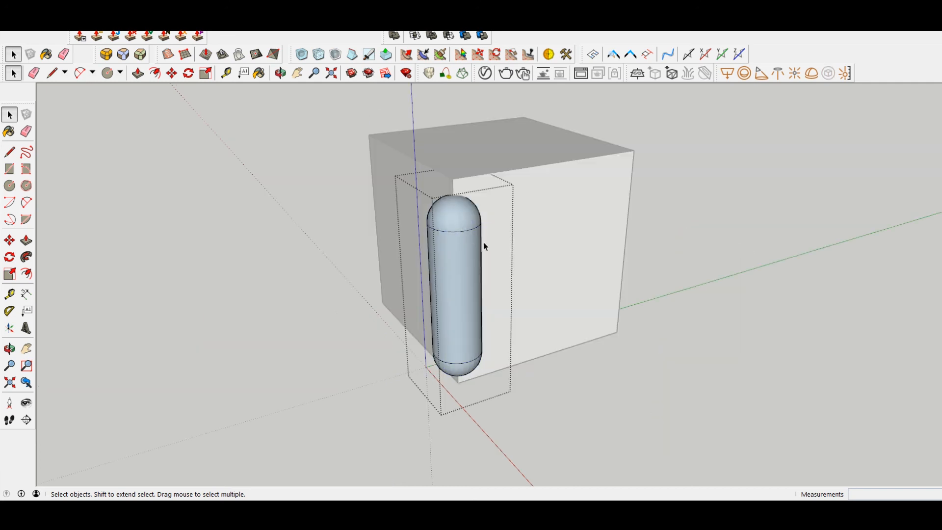
pyautogui.click(9, 151)
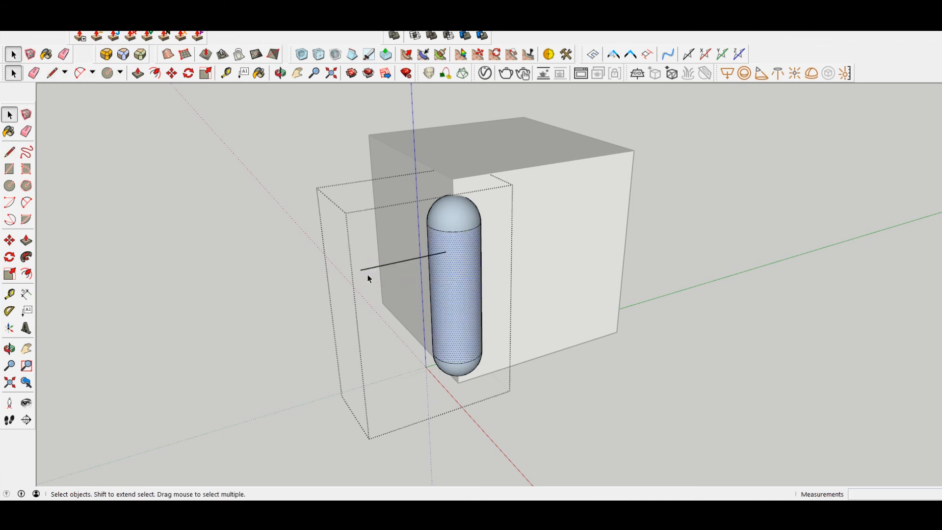
pyautogui.click(448, 35)
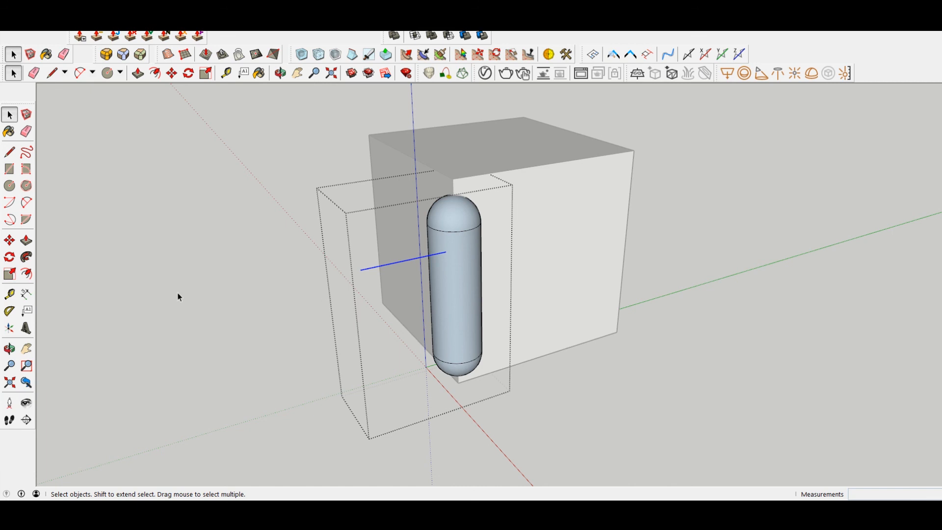
pyautogui.moveTo(557, 279)
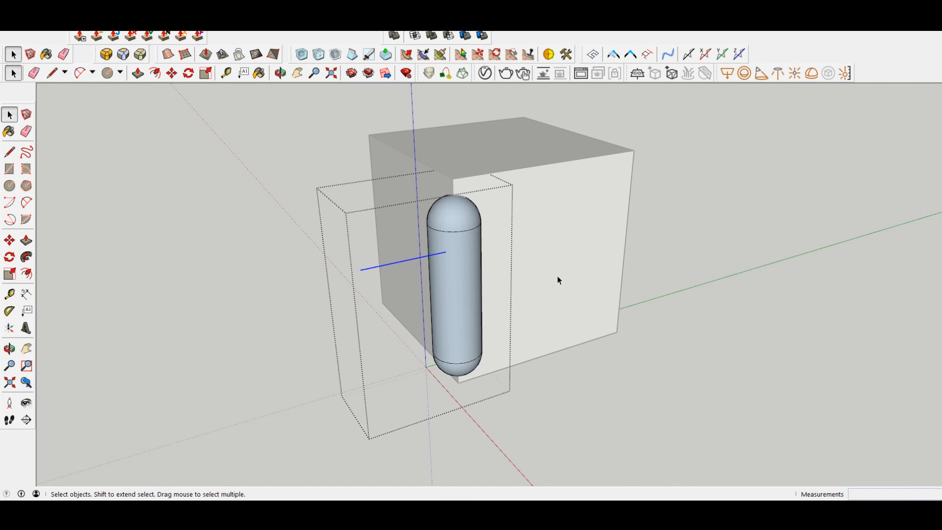